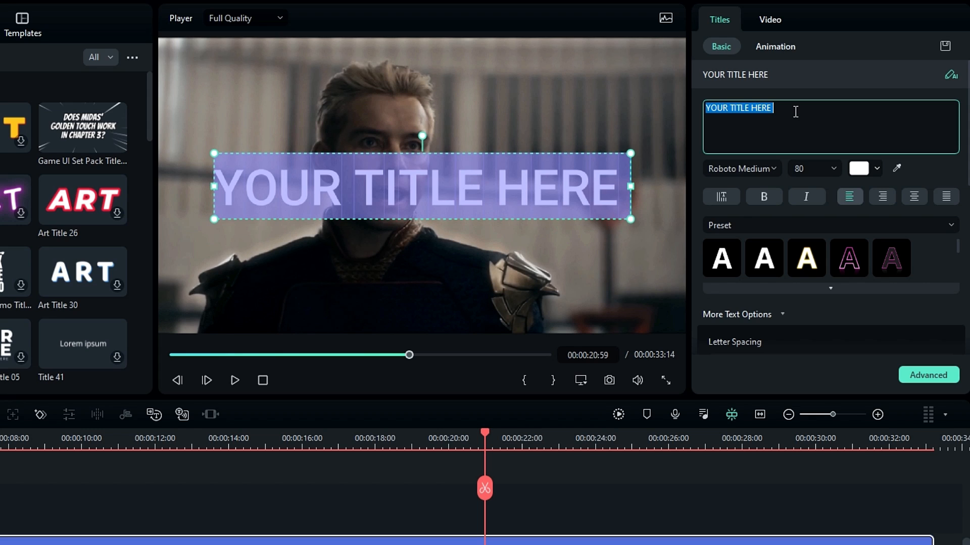
# Make the title read CGEDITZ in the Raleway Black font.
pyautogui.write('CGEDITZ')
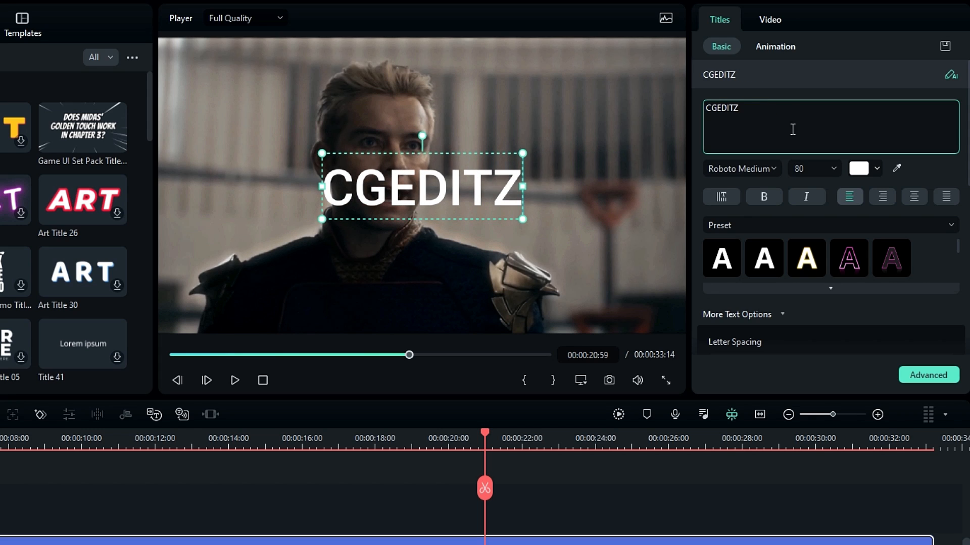
pyautogui.click(739, 169)
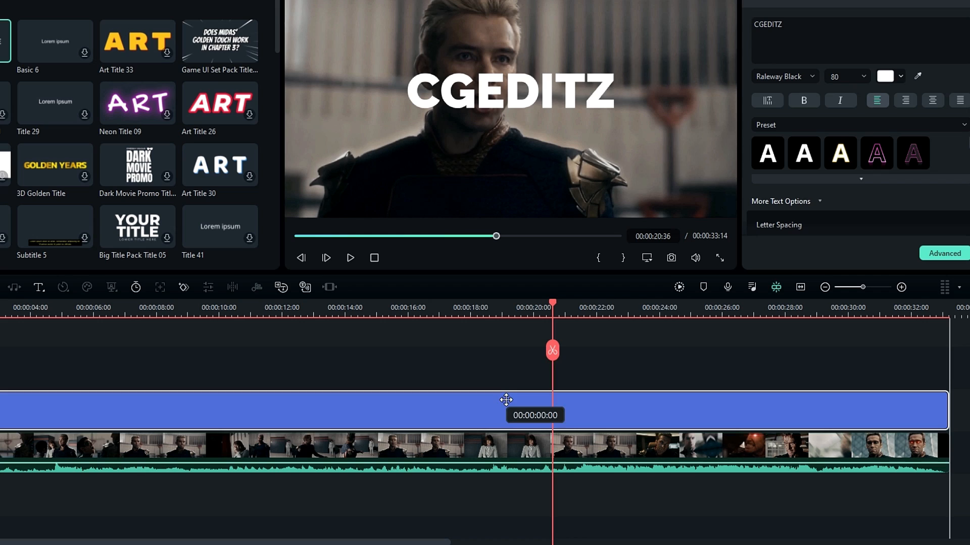
# Add the favourited Green solid from Stock Media beneath the CGEDITZ title.
pyautogui.click(191, 23)
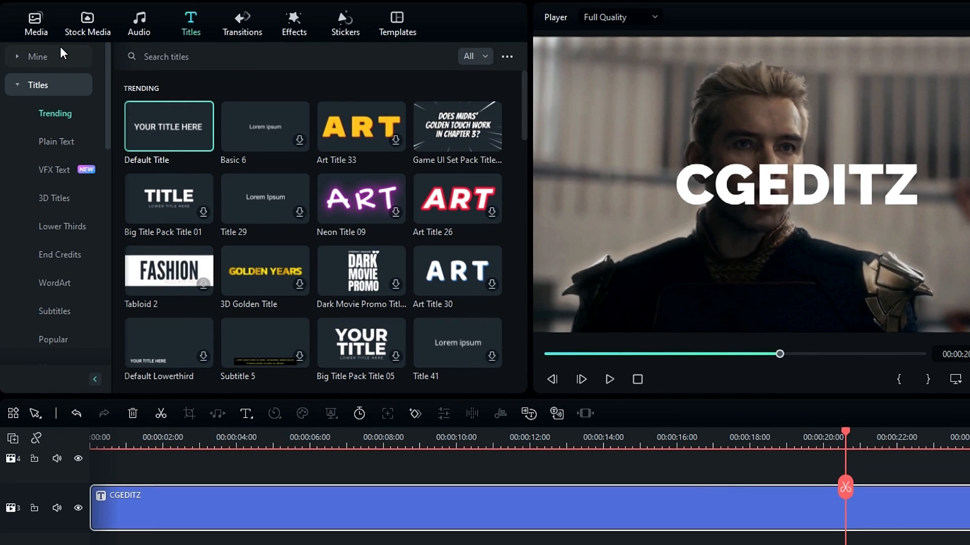
pyautogui.click(87, 23)
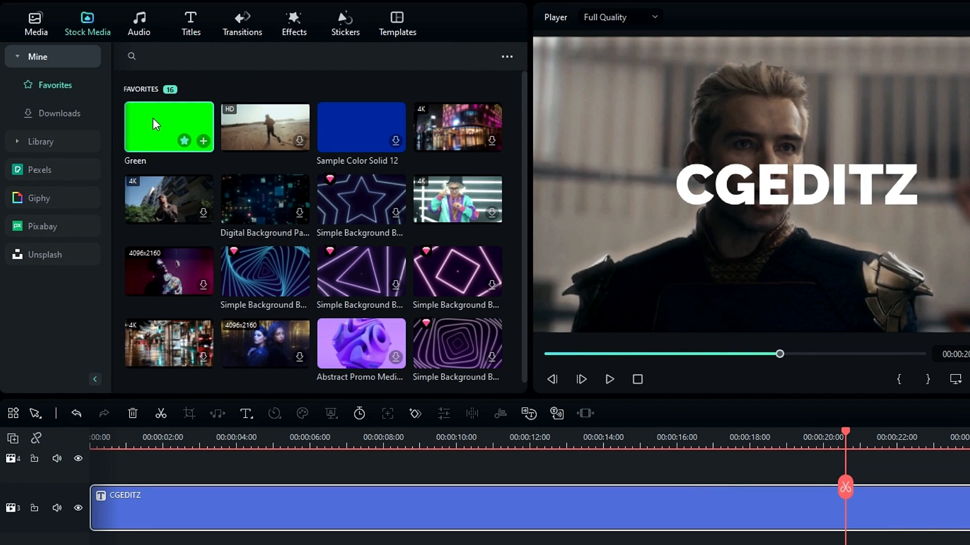
pyautogui.click(203, 142)
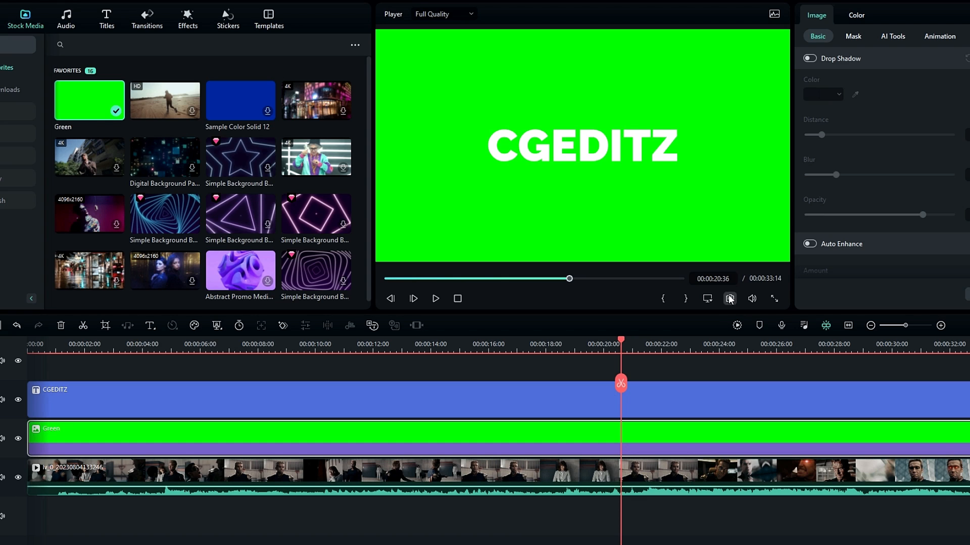
pyautogui.moveTo(541, 298)
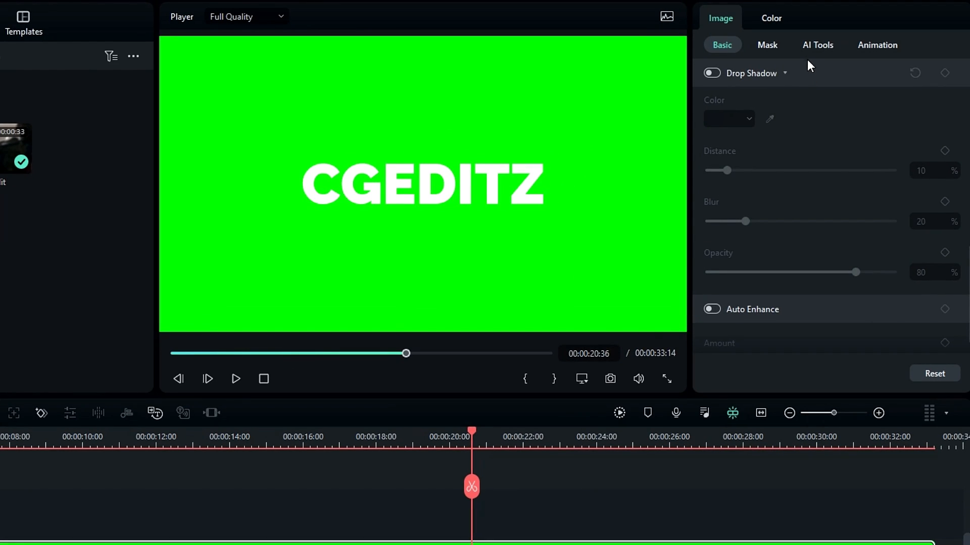
# Enable green Chroma Key in AI Tools with Tolerance 51 so the text shows over the footage.
pyautogui.click(817, 45)
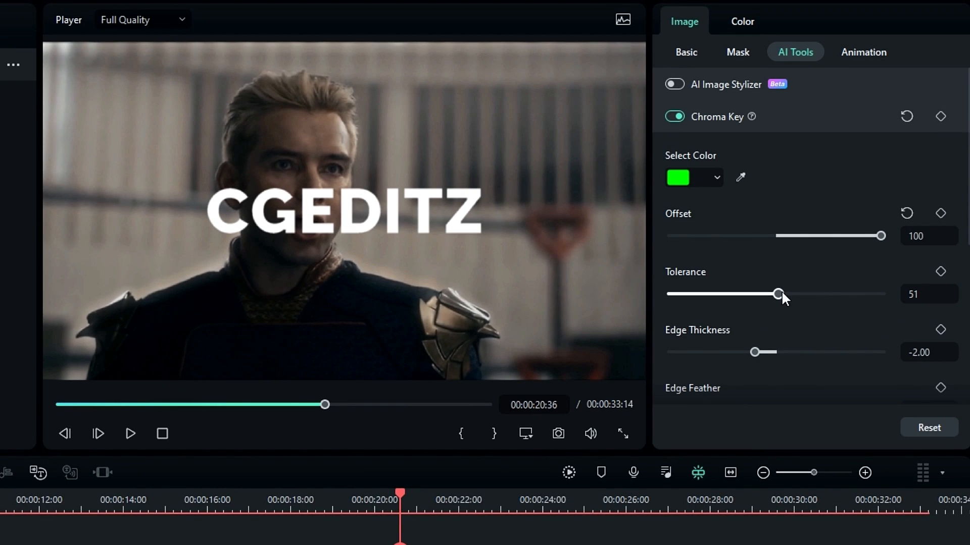
pyautogui.scroll(-3)
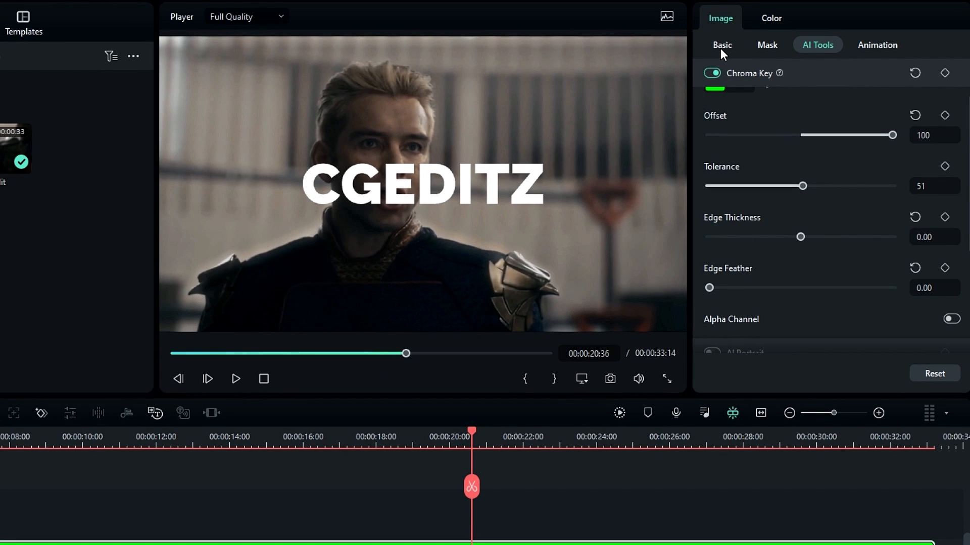
# Set the text's blend mode to Overlay, enable Drop Shadow, and scale it to 30%.
pyautogui.click(721, 45)
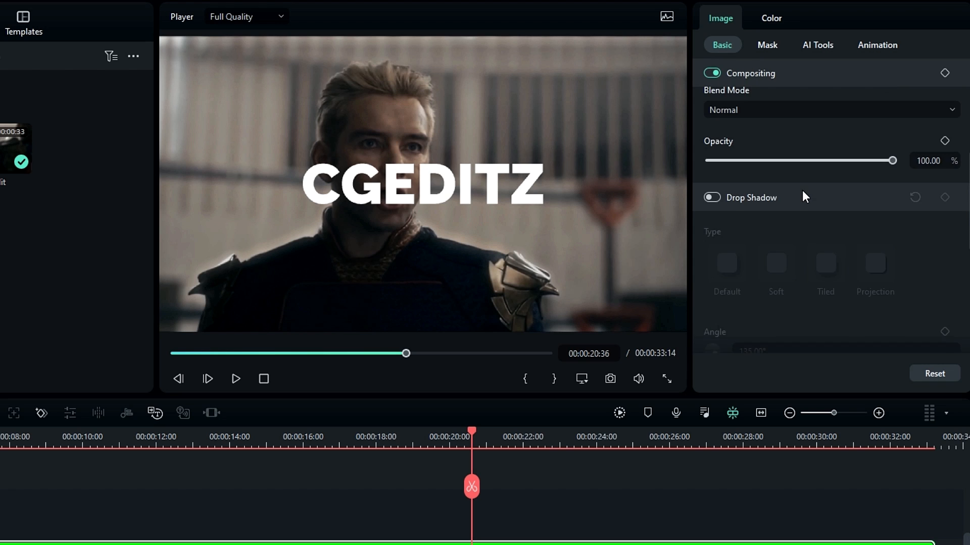
pyautogui.click(828, 110)
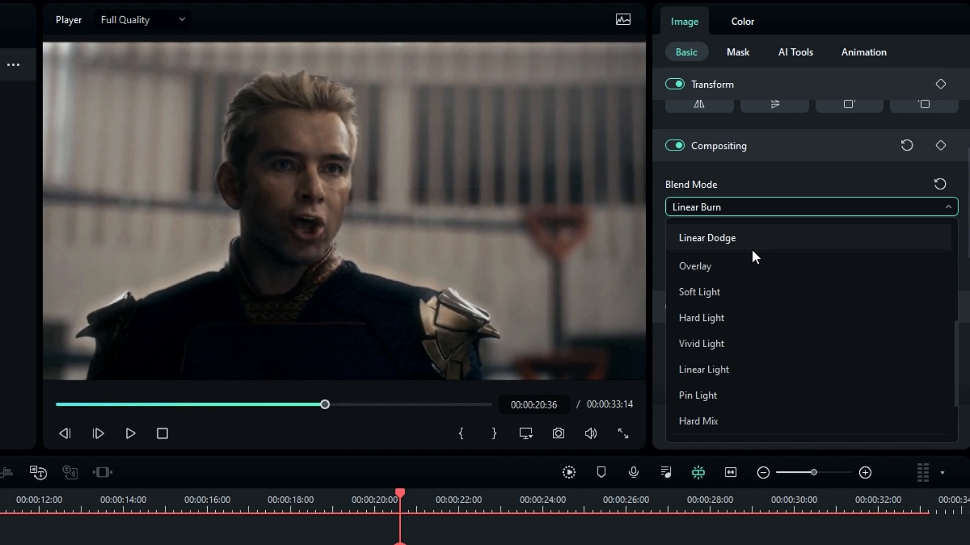
pyautogui.click(695, 265)
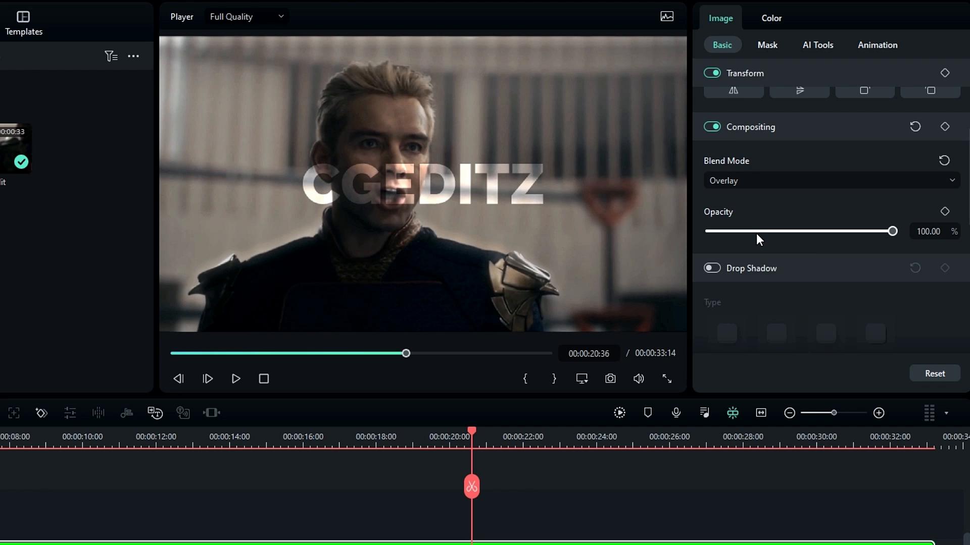
pyautogui.click(711, 128)
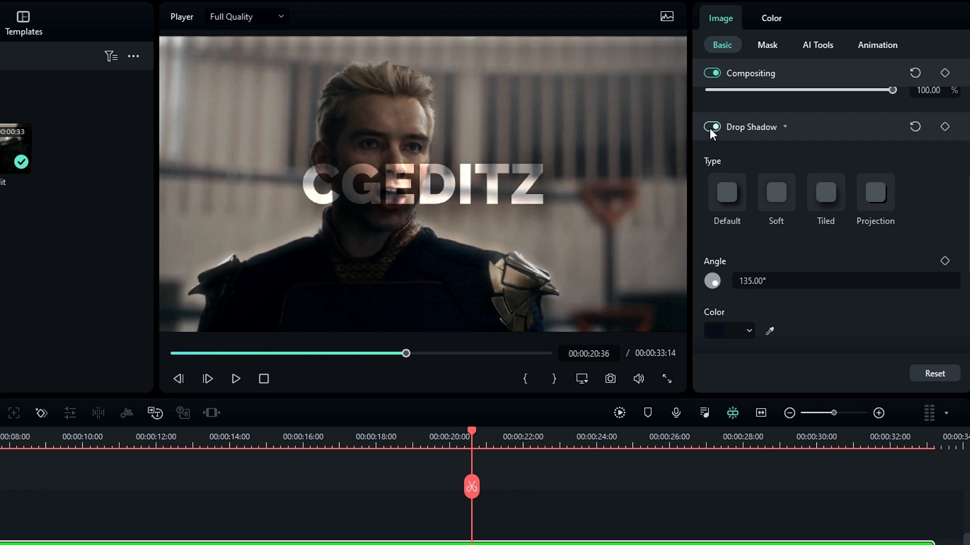
pyautogui.click(728, 330)
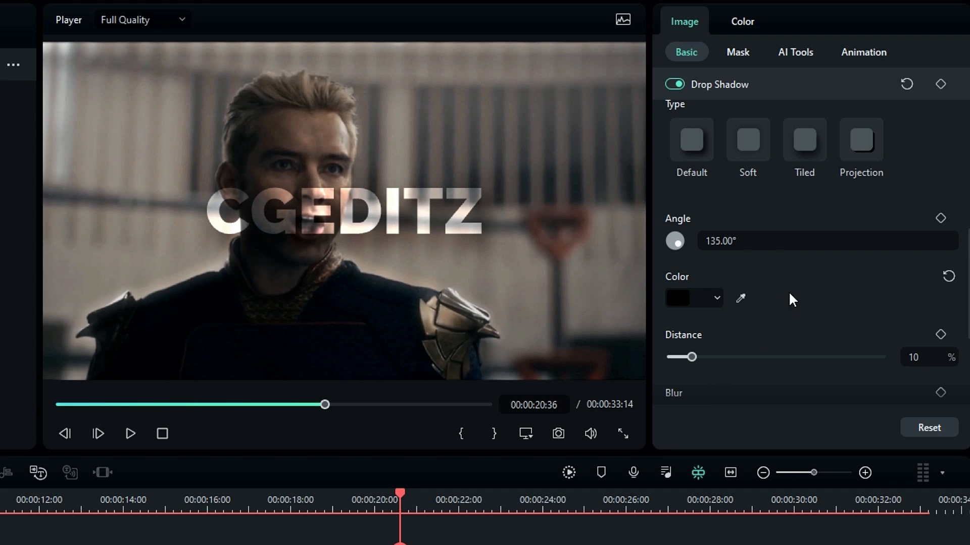
pyautogui.scroll(-3)
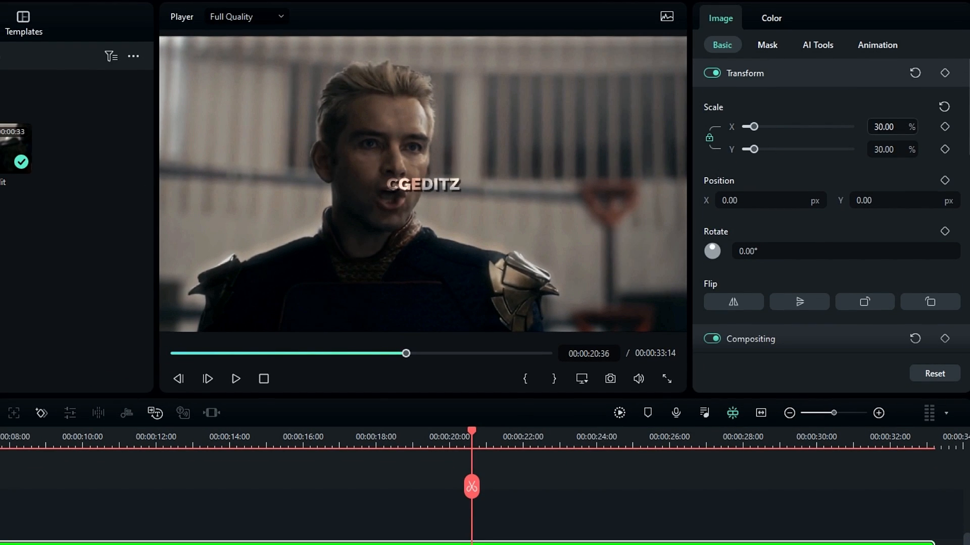
pyautogui.write('-401.00')
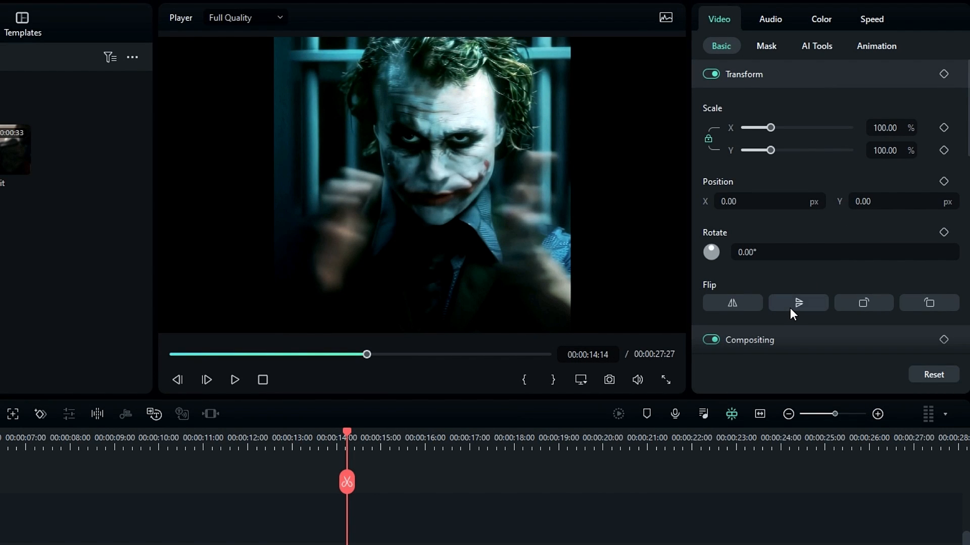
# Flip the Joker clip vertically and set its Y position to 530.
pyautogui.click(798, 303)
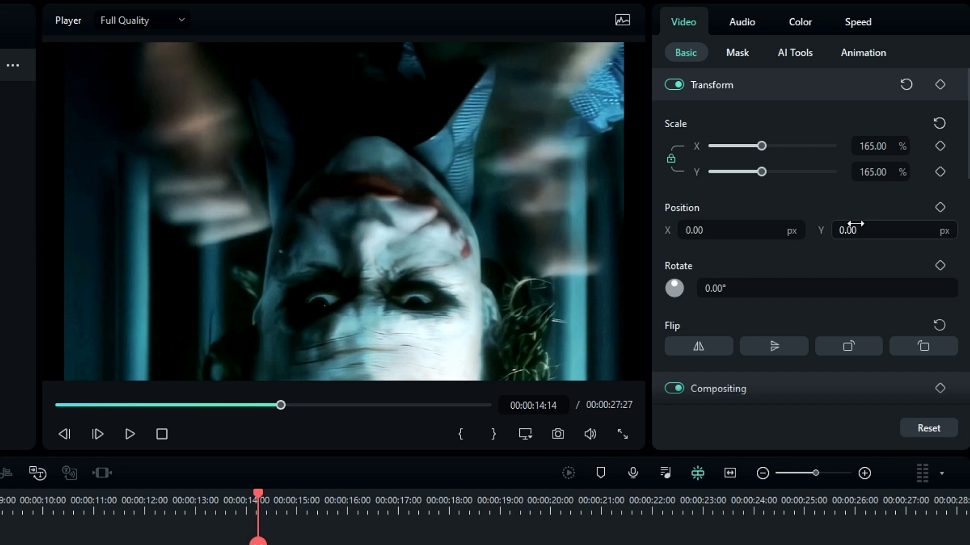
pyautogui.write('530.00')
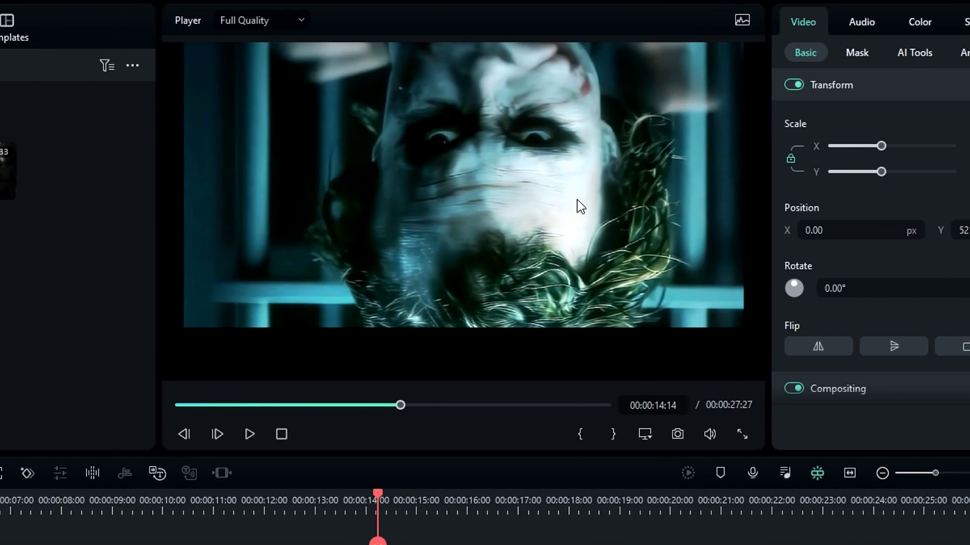
pyautogui.moveTo(414, 260)
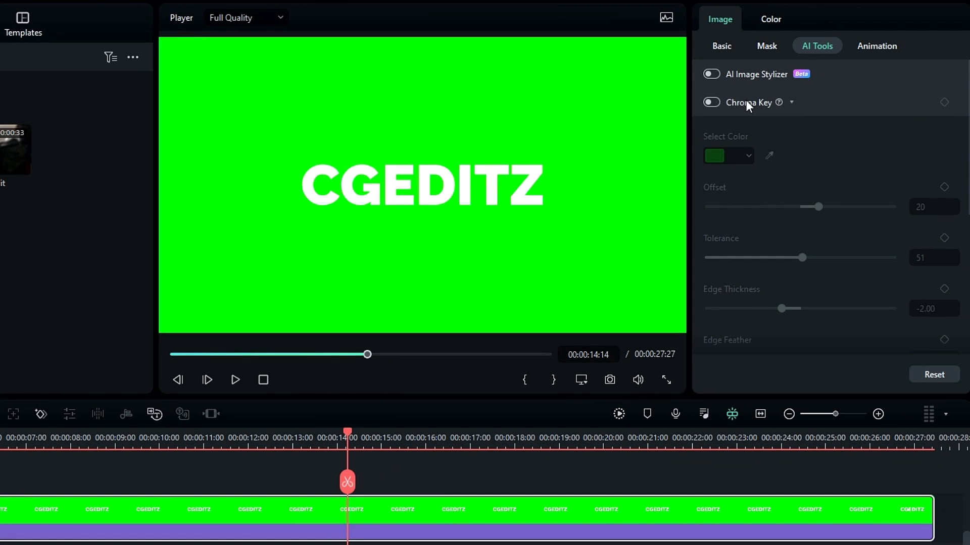
# Key the watermark with Offset 100, Tolerance 50 and Edge Thickness -3.
pyautogui.click(710, 102)
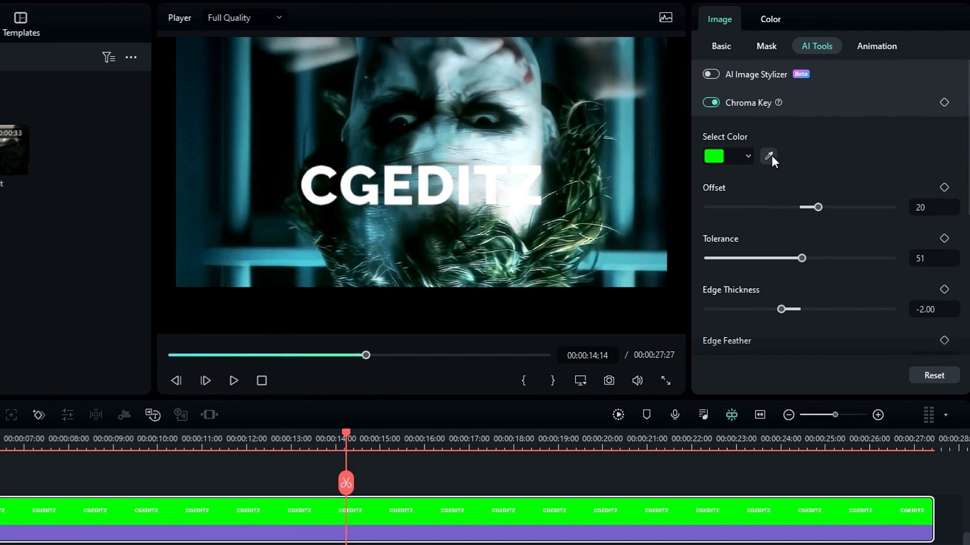
pyautogui.click(768, 155)
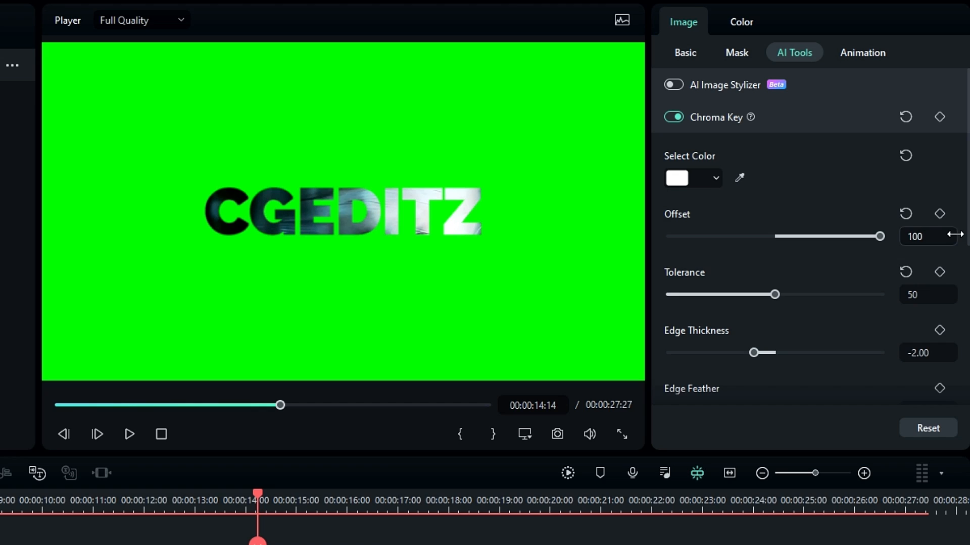
pyautogui.scroll(-3)
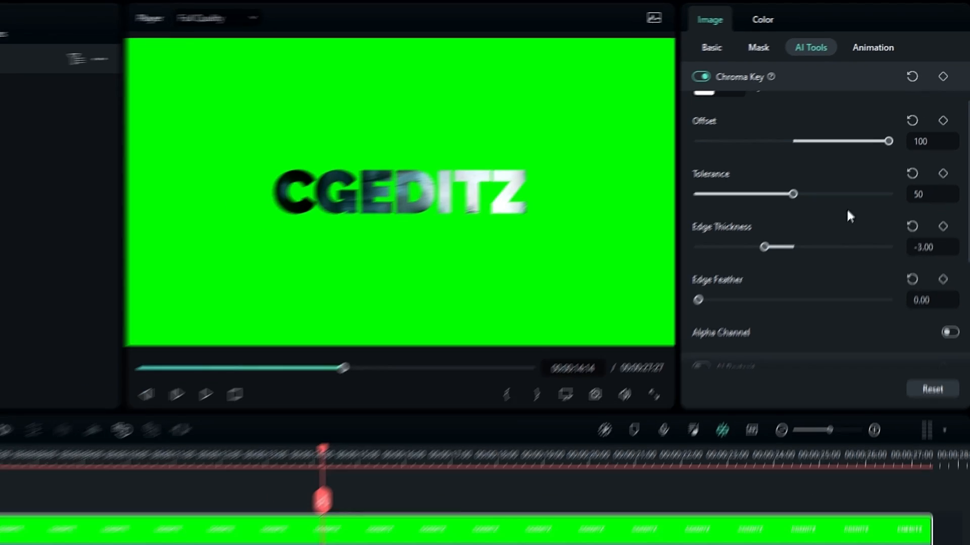
pyautogui.click(721, 45)
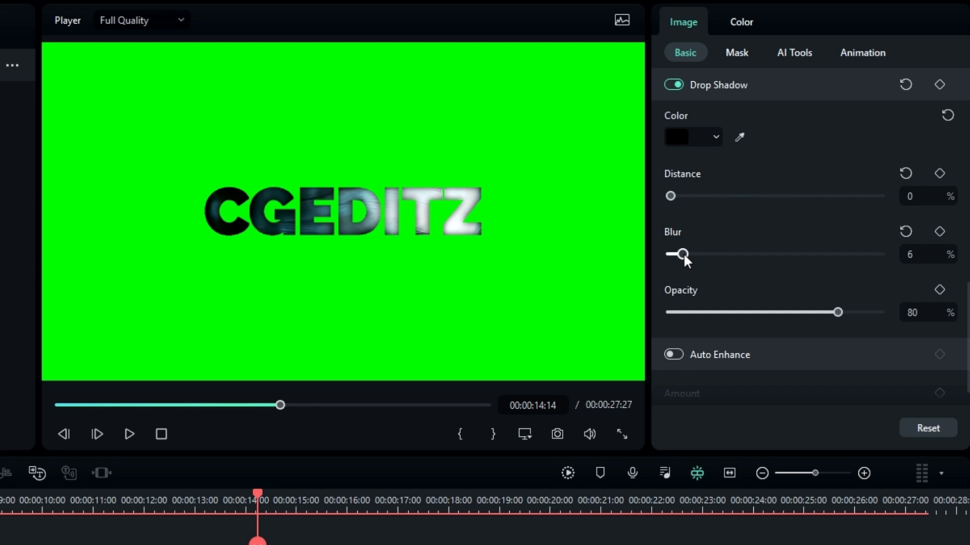
pyautogui.moveTo(837, 312)
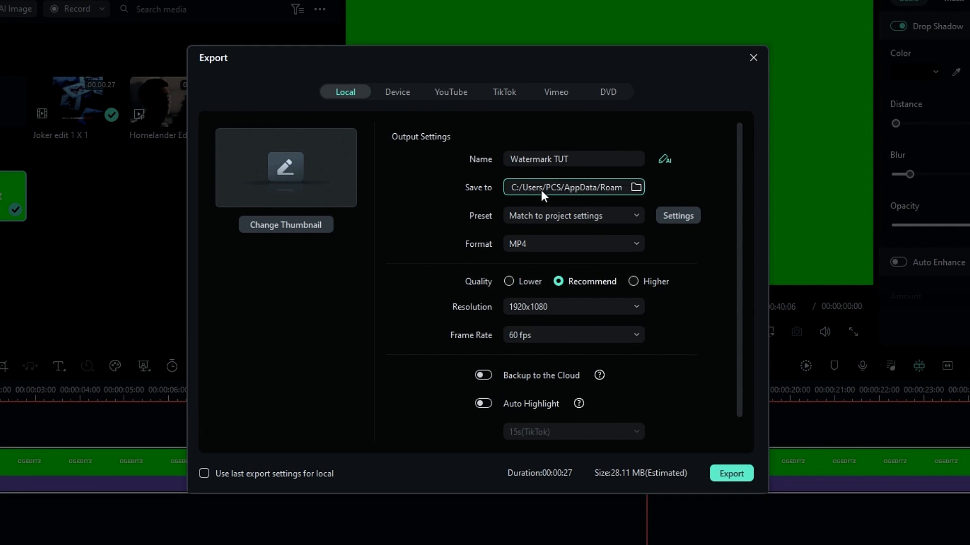
# Export the green CGEDITZ clip locally as Overlay and dismiss the success window.
pyautogui.write('Overlay')
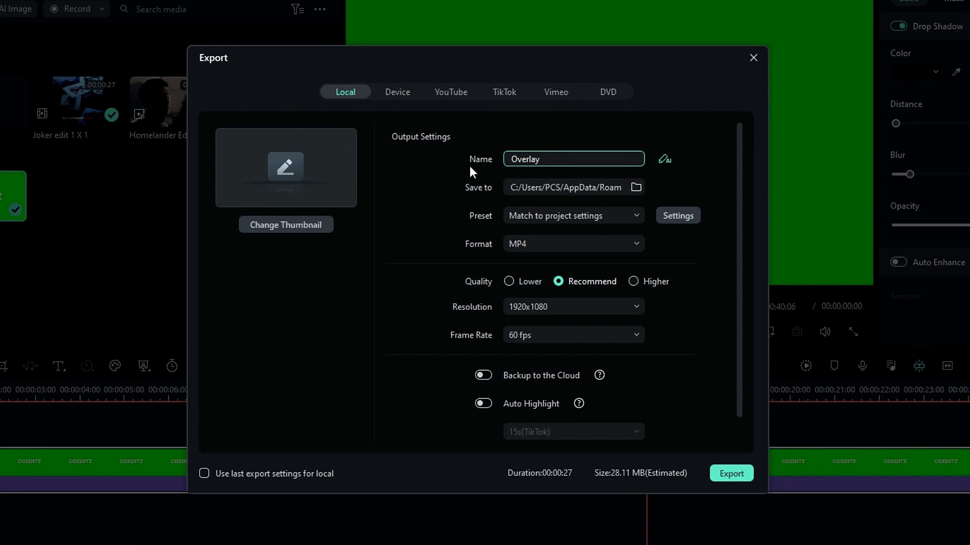
pyautogui.click(731, 474)
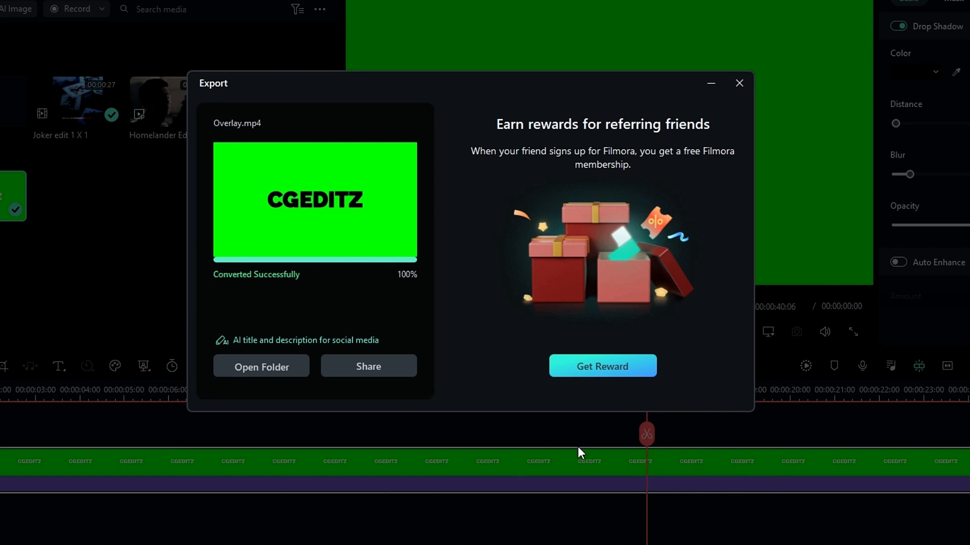
pyautogui.click(261, 365)
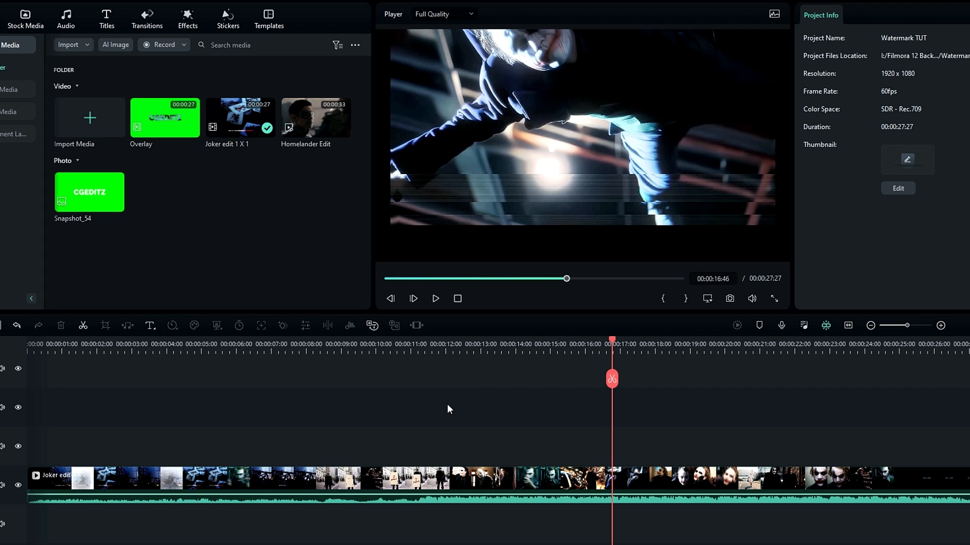
pyautogui.moveTo(503, 488)
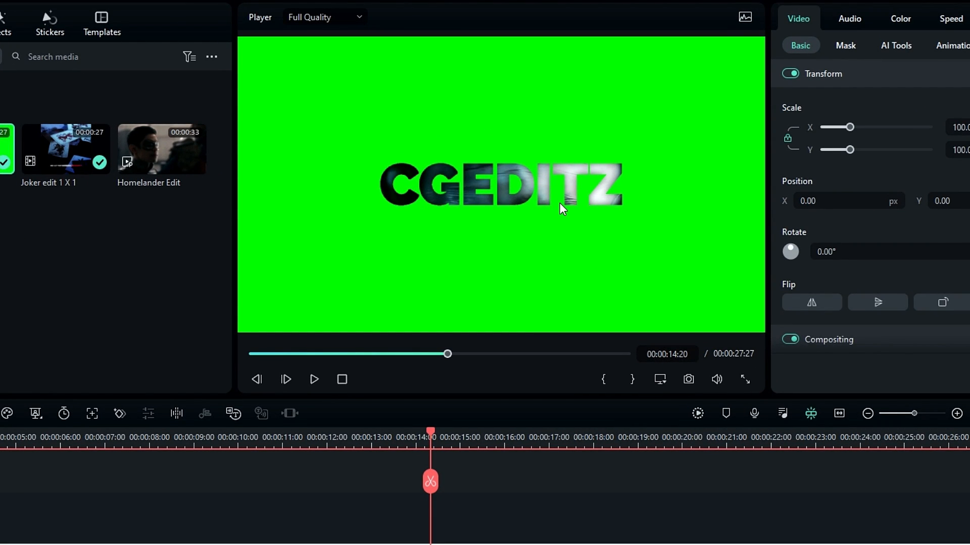
# Select the Overlay clip placed above the Joker edit for adjustment.
pyautogui.click(896, 45)
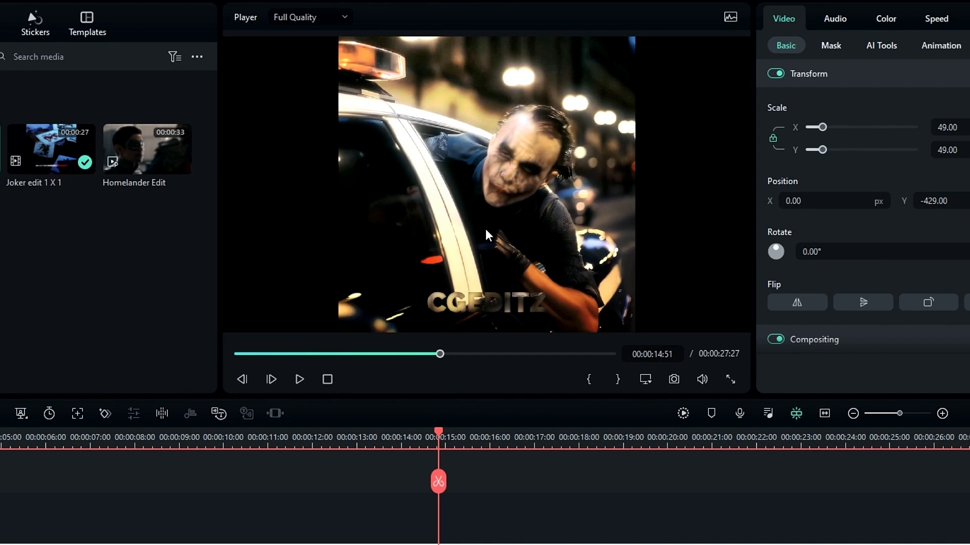
# Bring up the Effects library after positioning the watermark at 49% scale, Y -429.
pyautogui.click(292, 24)
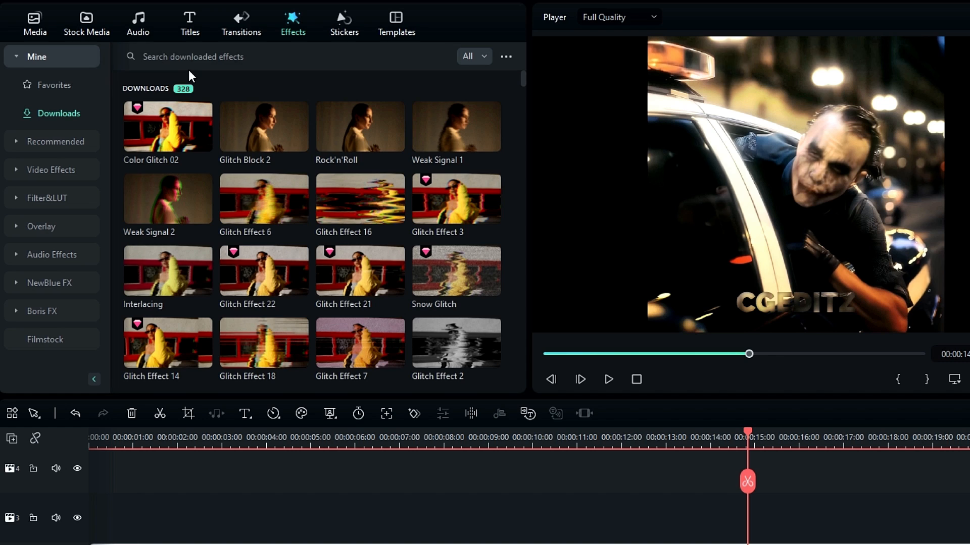
# Search the effects for 'glow' and apply the Glow effect to the Overlay clip.
pyautogui.write('glow')
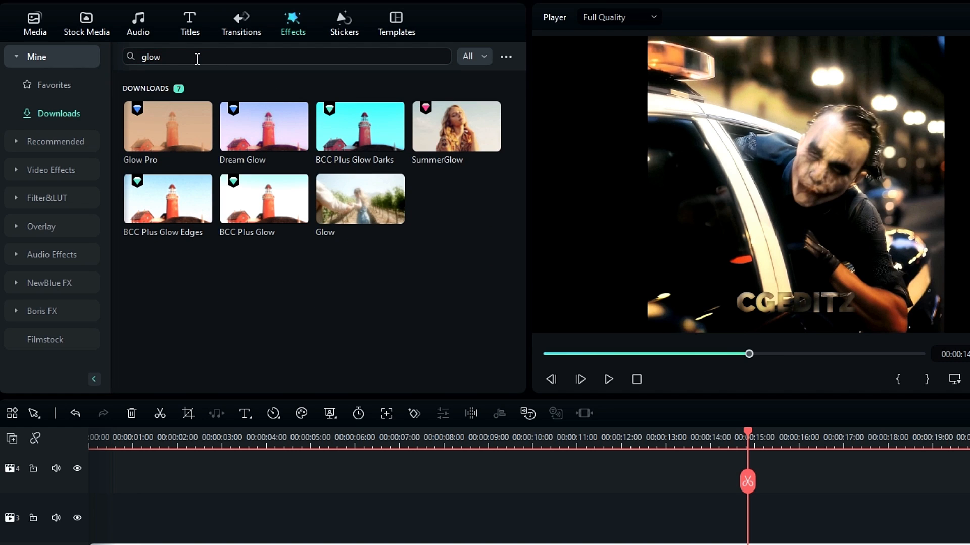
pyautogui.moveTo(155, 207)
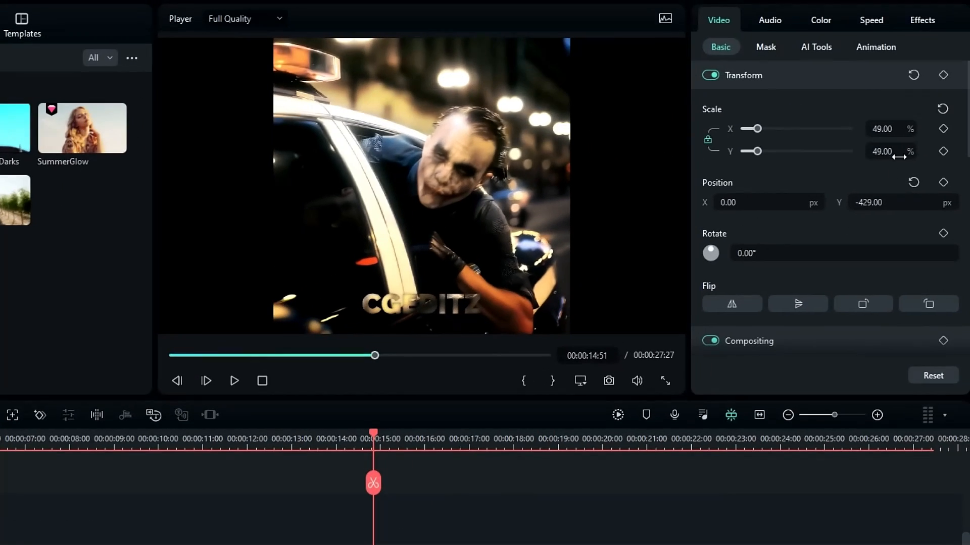
pyautogui.click(922, 20)
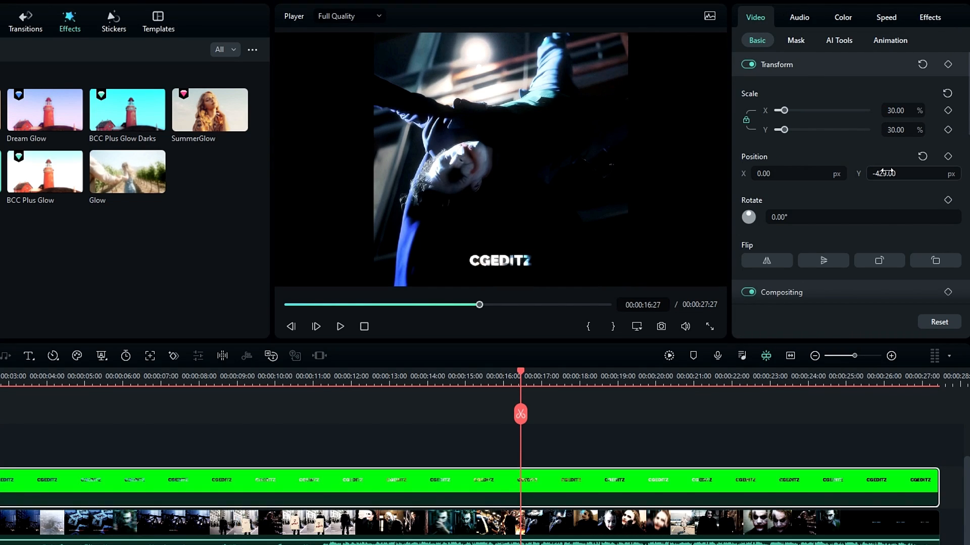
# Apply the watermark's new lower position and play back the finished Joker edit to check it.
pyautogui.click(535, 376)
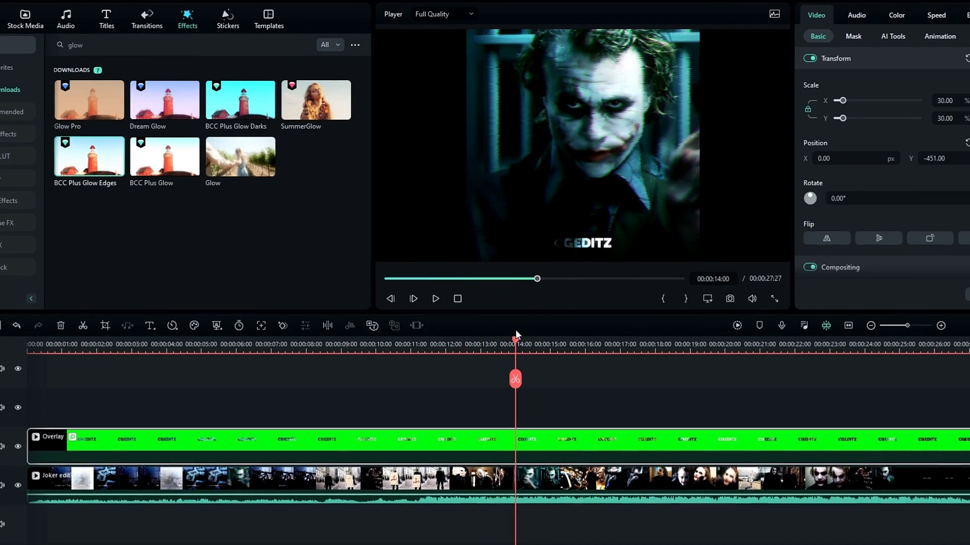
pyautogui.click(435, 299)
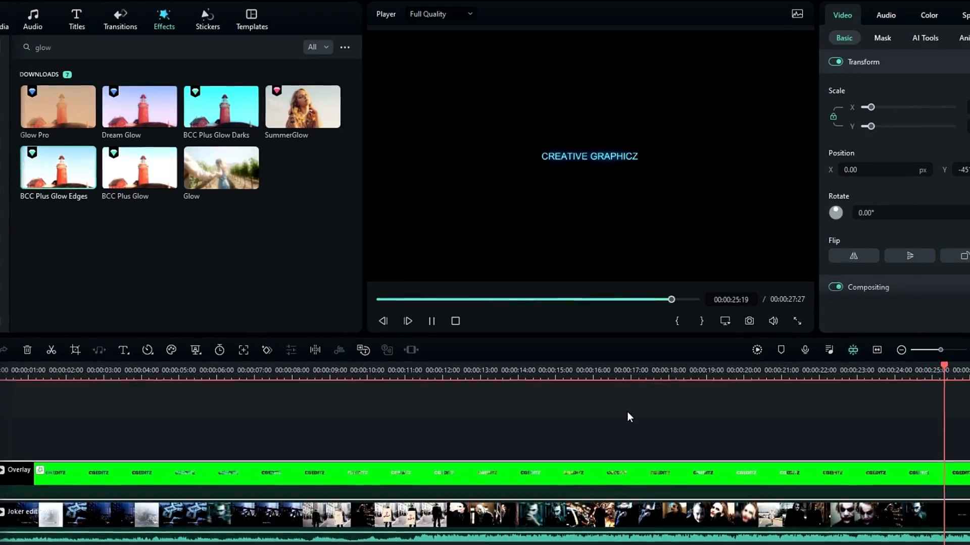
pyautogui.click(432, 321)
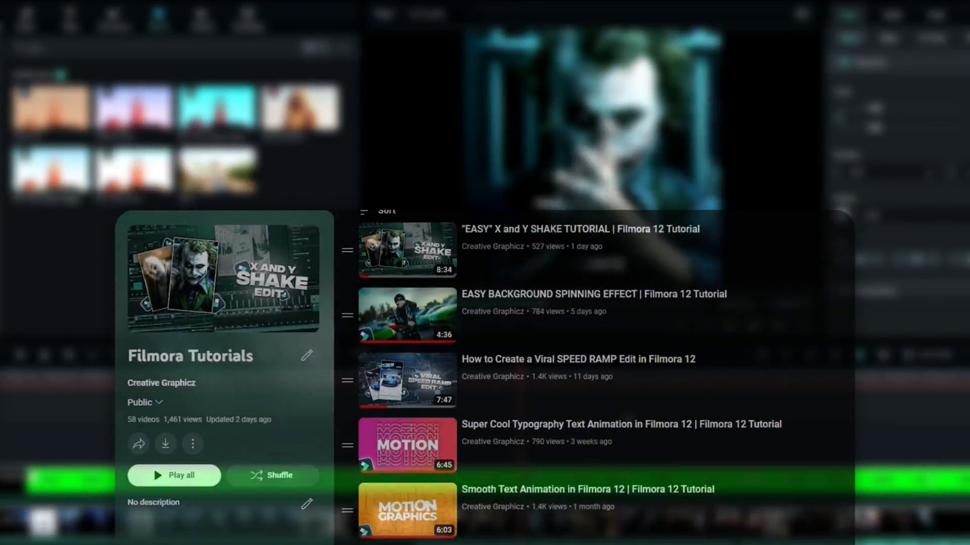
# Scroll down through the later videos of the Filmora Tutorials playlist.
pyautogui.scroll(-3)
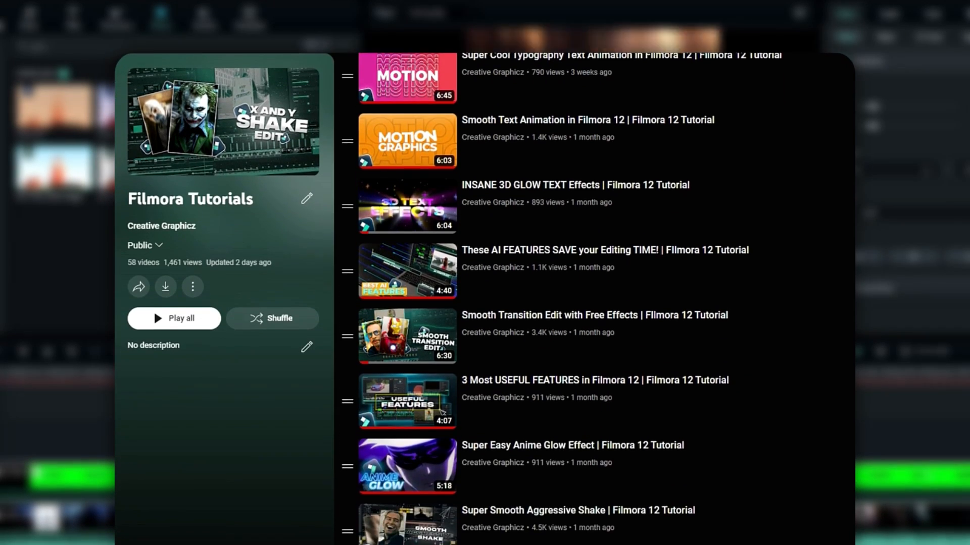
pyautogui.scroll(-3)
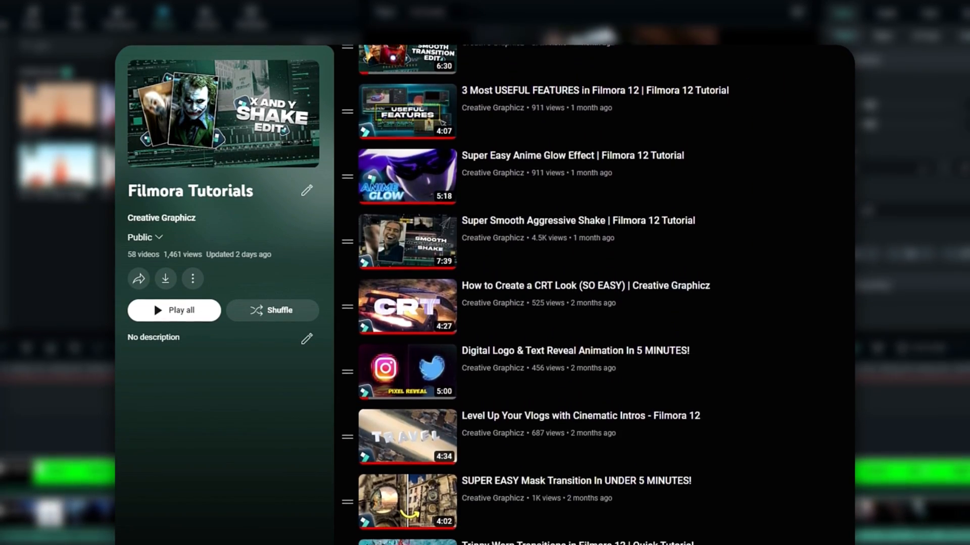
pyautogui.scroll(-3)
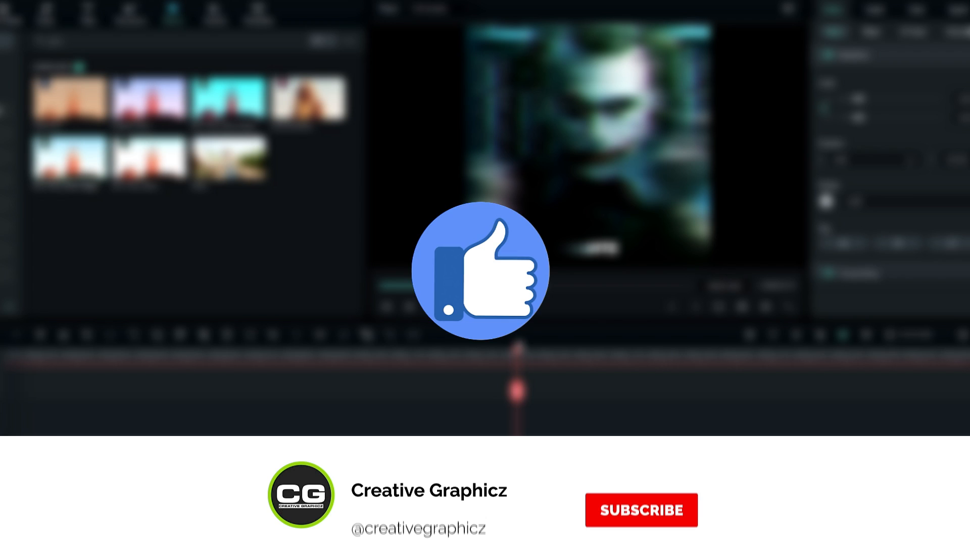
pyautogui.click(641, 510)
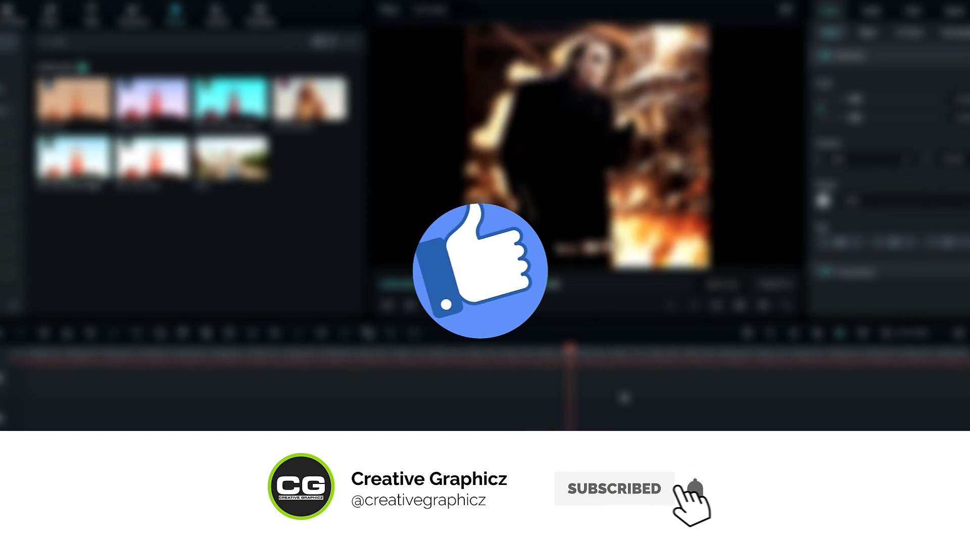